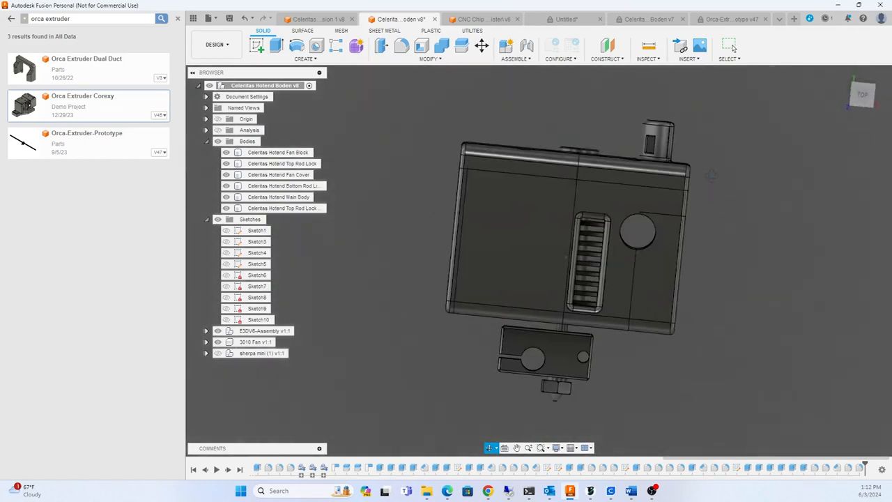
Step: Bring up the v7 Celestia hotend and expand its Bodies list: main body, fan block, fan cover, rod locks
click(281, 207)
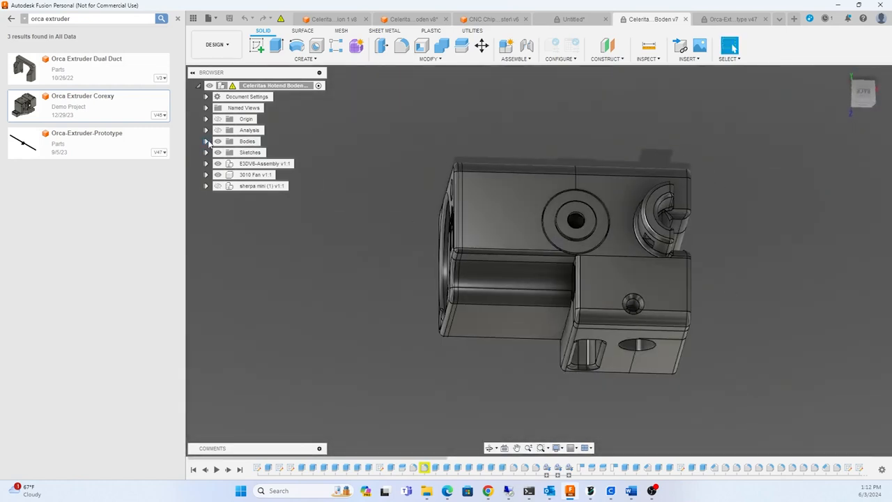
click(206, 140)
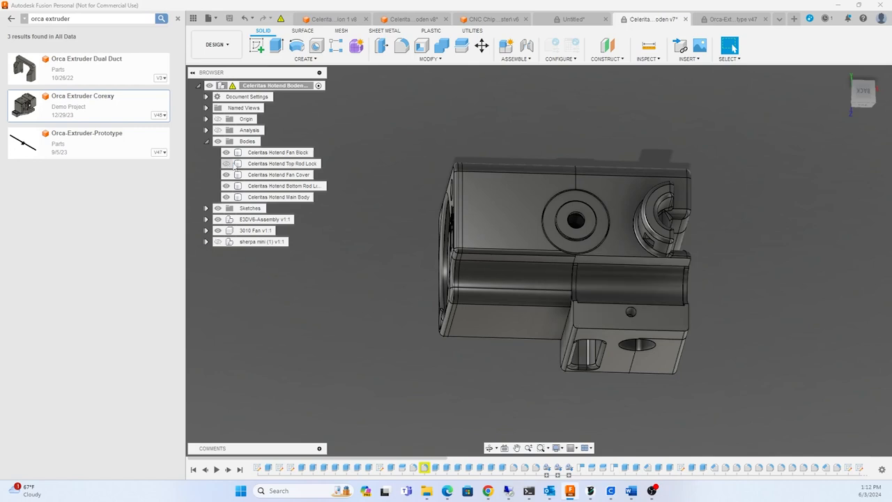
click(278, 196)
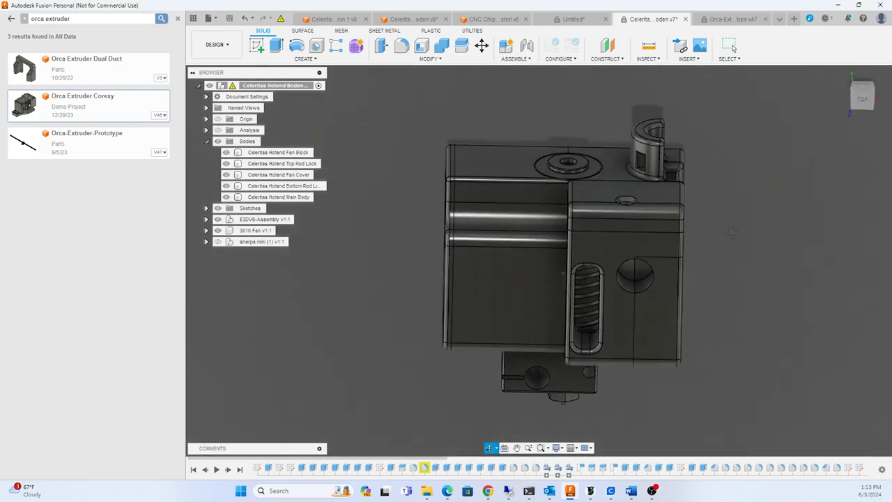
Step: Glance at the chip filter canister, return to the Celestia v8 hotend and view it from an angle
click(472, 19)
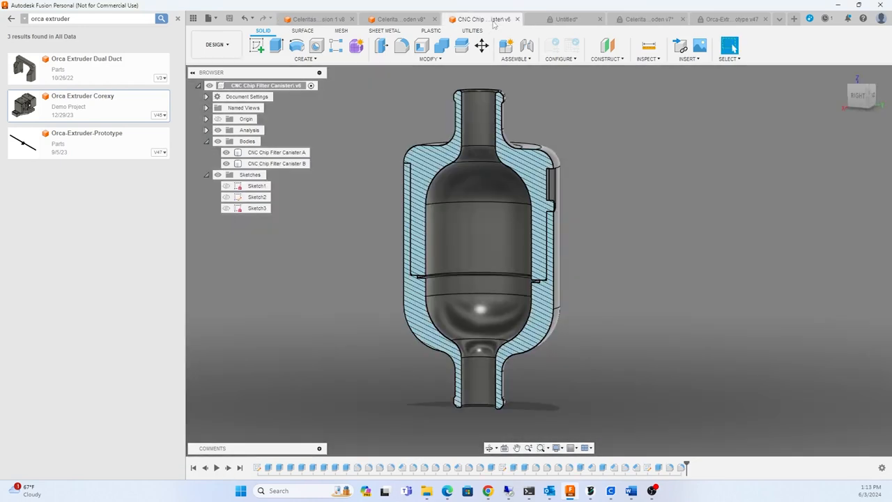
click(397, 19)
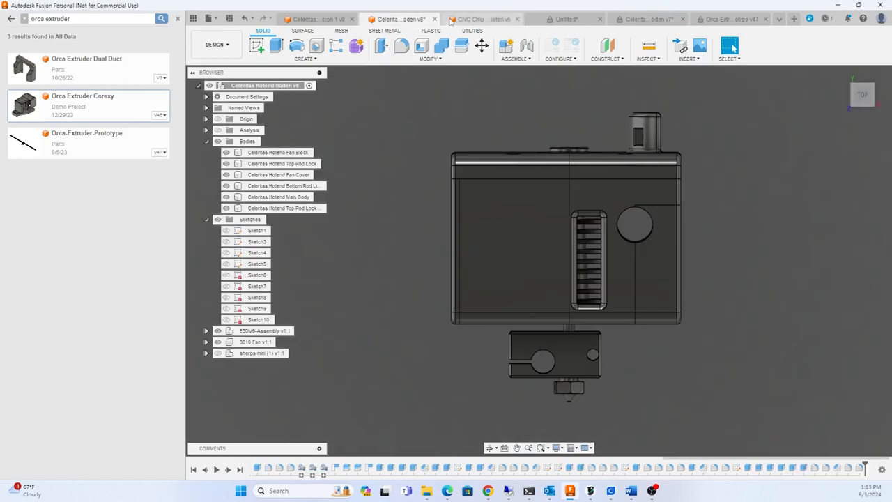
drag(565, 237, 751, 258)
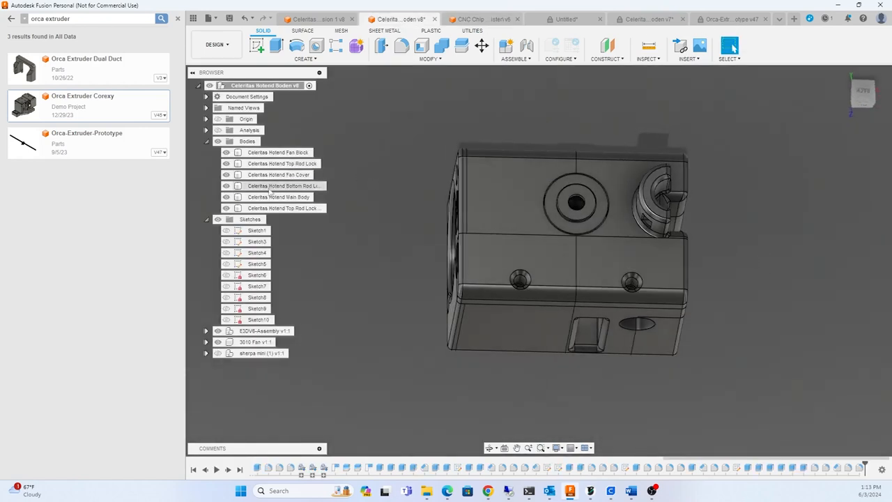
click(282, 208)
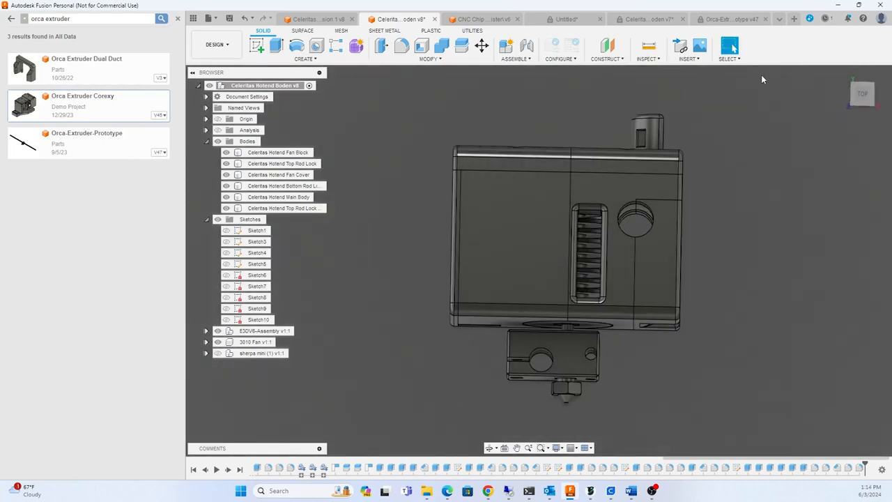
Step: Orbit the Celestia hotend model to inspect it from another side
drag(565, 237, 571, 195)
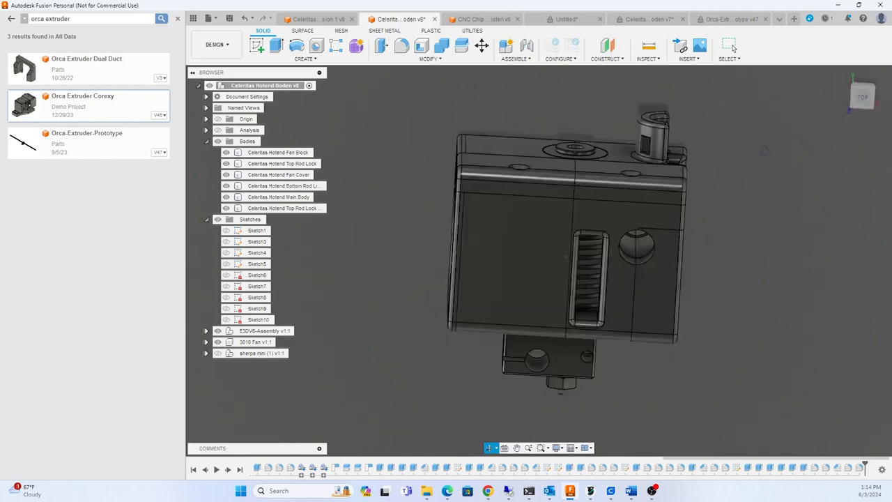
drag(628, 209, 755, 201)
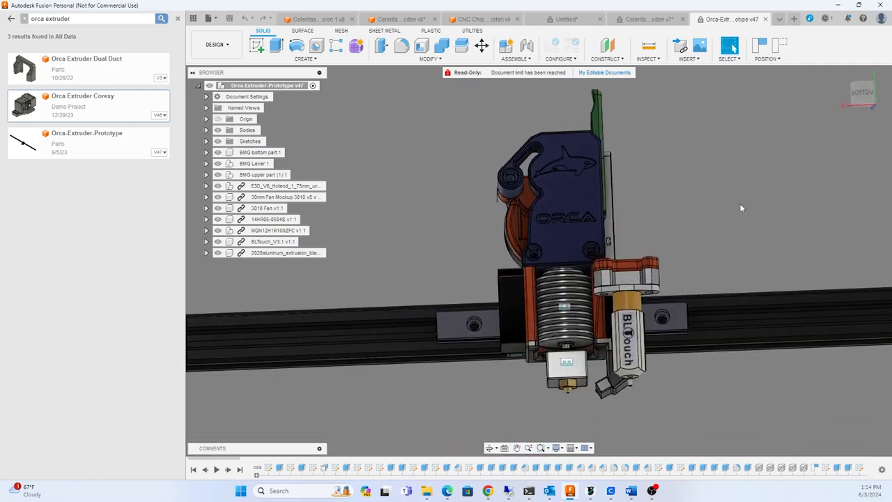
Step: Cycle through the v7 Celestia, untitled box, newer Celestia and Orca prototype documents, then show the open-documents list
click(653, 20)
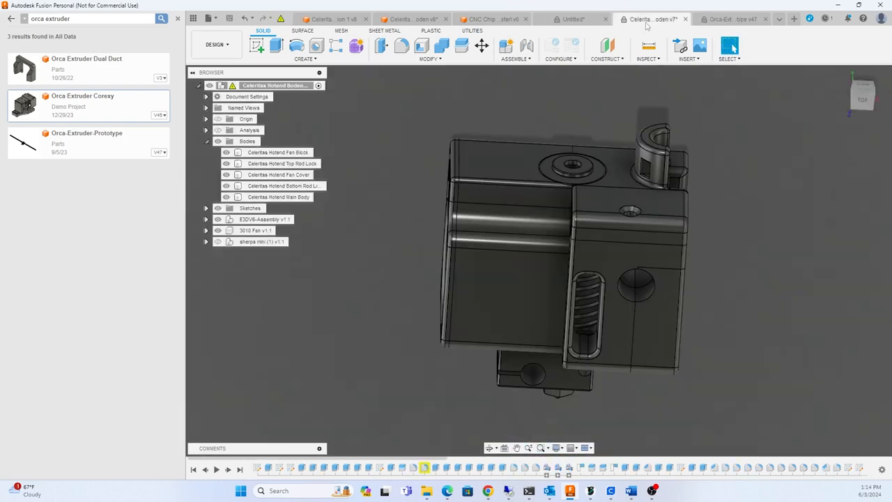
click(565, 19)
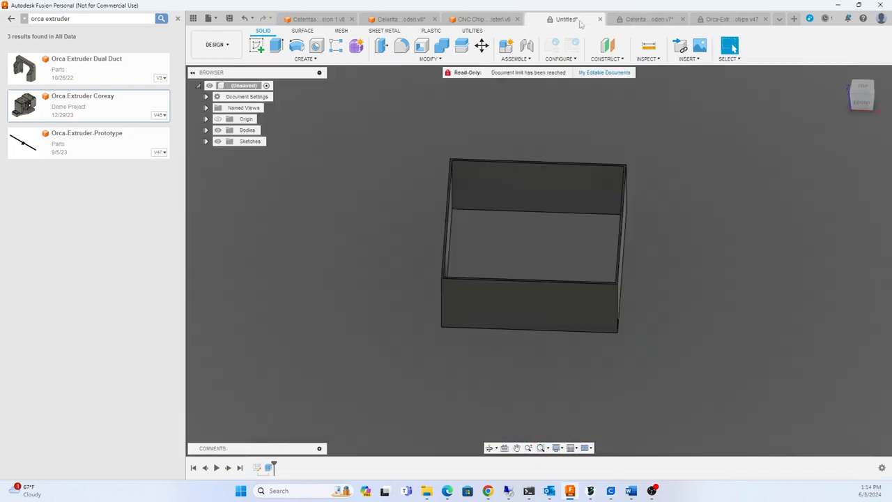
click(397, 19)
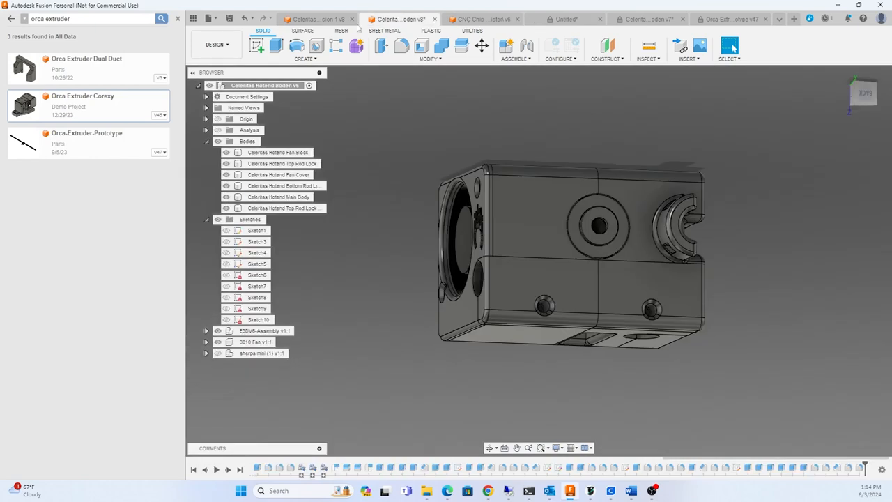
click(728, 20)
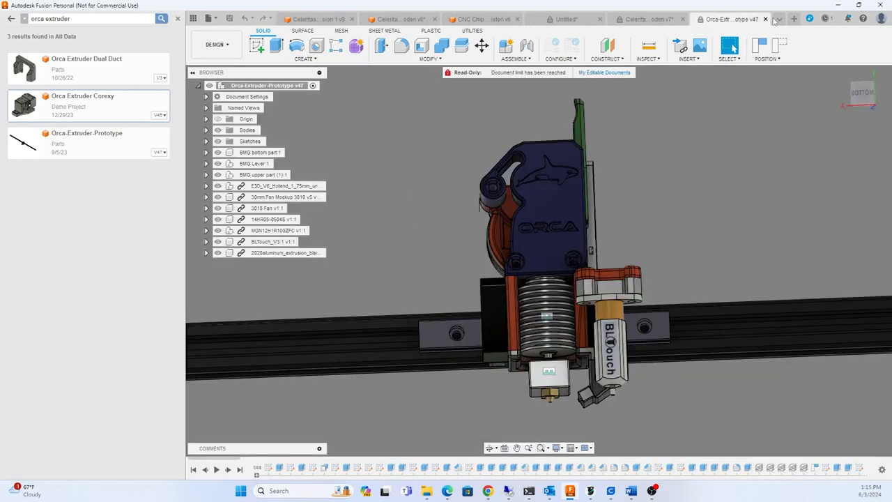
click(778, 20)
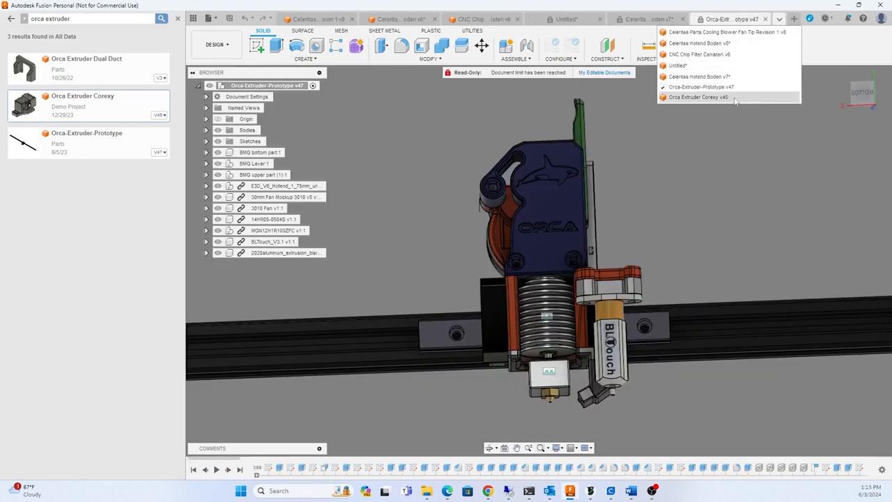
Step: Switch to Orca Extruder Convey v45 and orbit its fan-fronted mount to an angled view
click(700, 98)
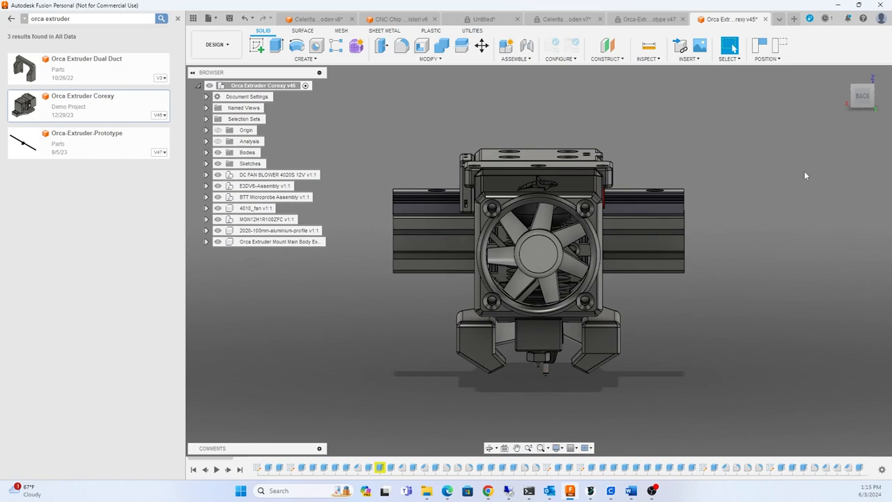
drag(806, 176, 722, 225)
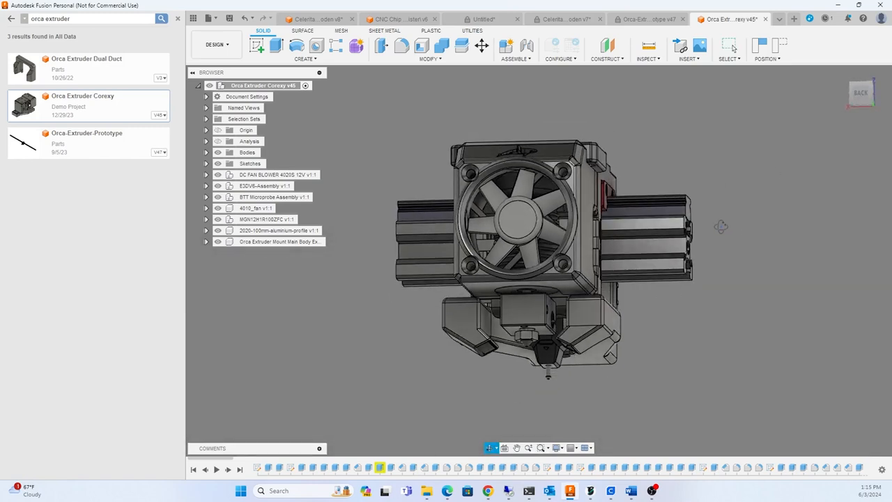